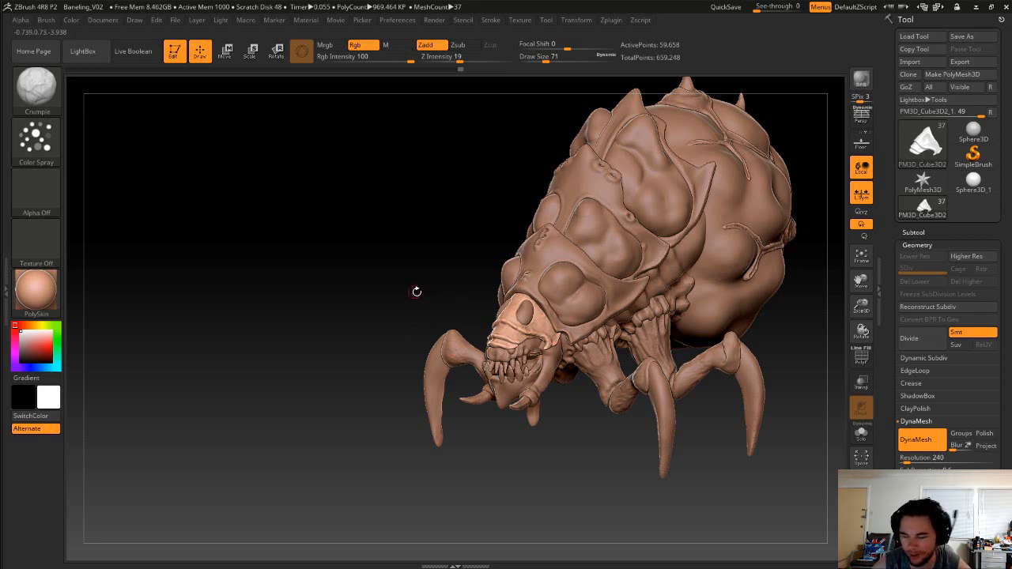
Orbit the Baneling to bring its head carapace plate into view
left_click_drag(417, 292, 396, 281)
type("216")
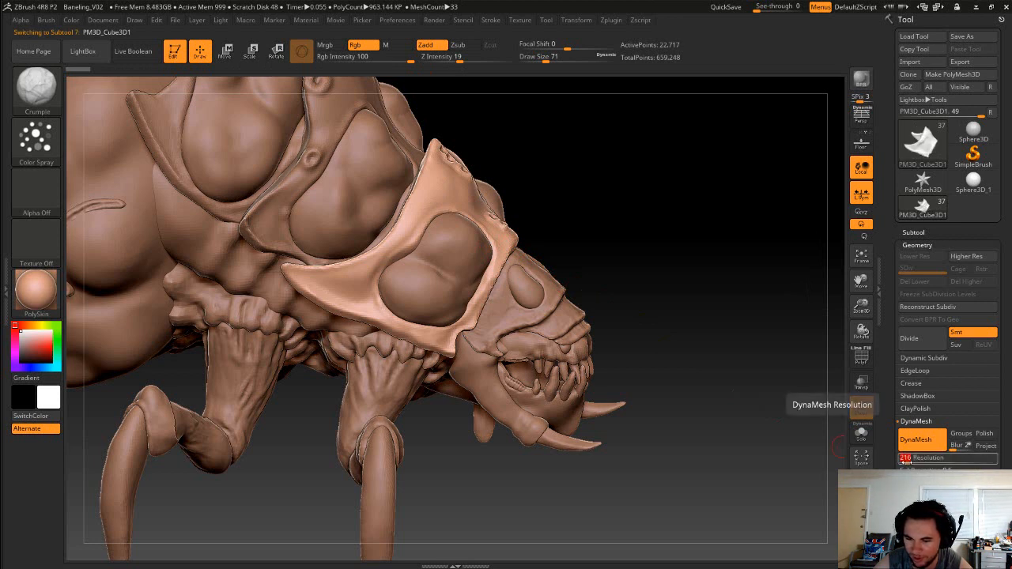
Raise the head plate's DynaMesh resolution to 240
left_click_drag(909, 458, 972, 458)
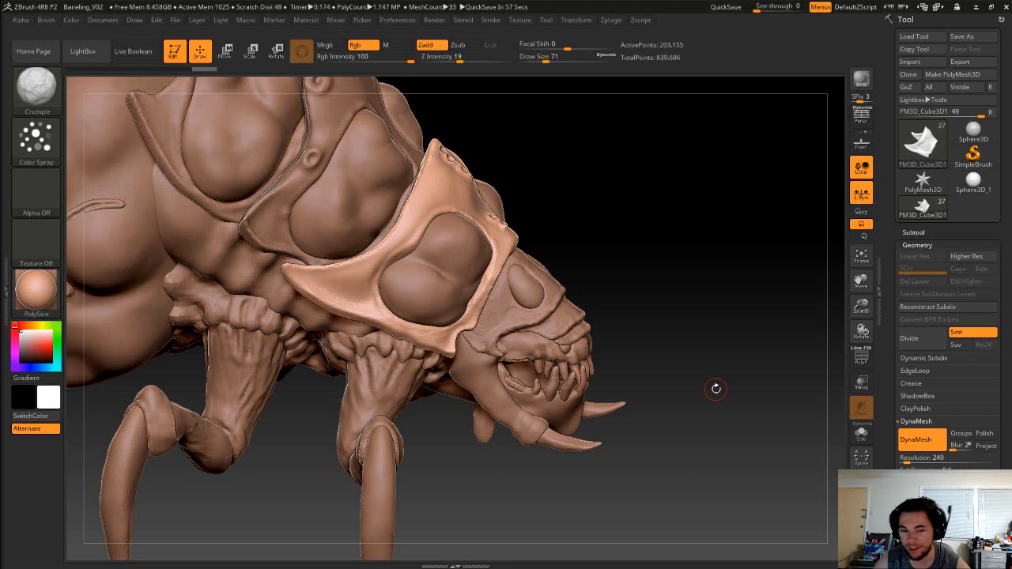
mouse_move(688, 250)
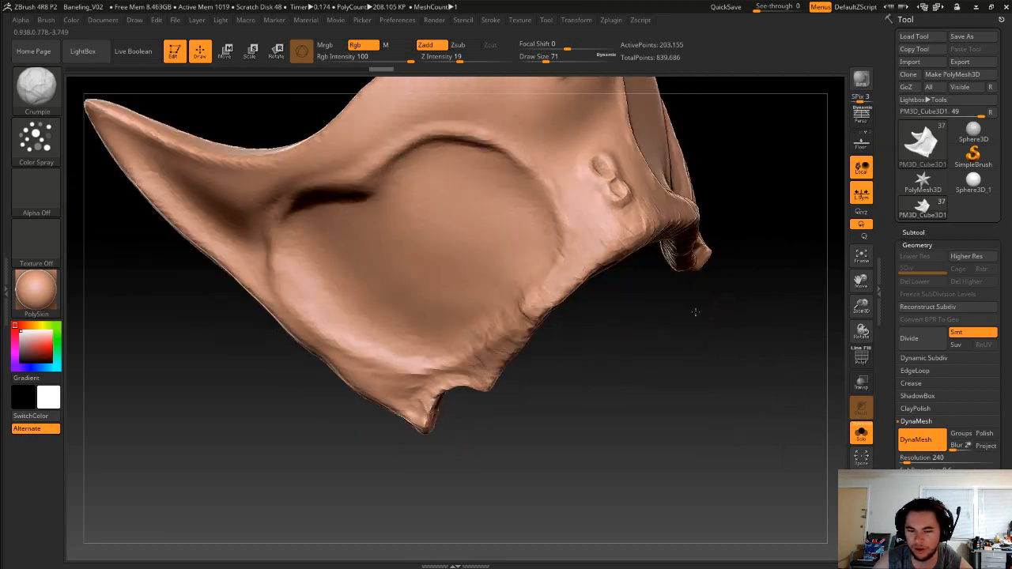
Orbit around the isolated head plate and sculpt along its lower-edge surface
left_click_drag(695, 312, 588, 274)
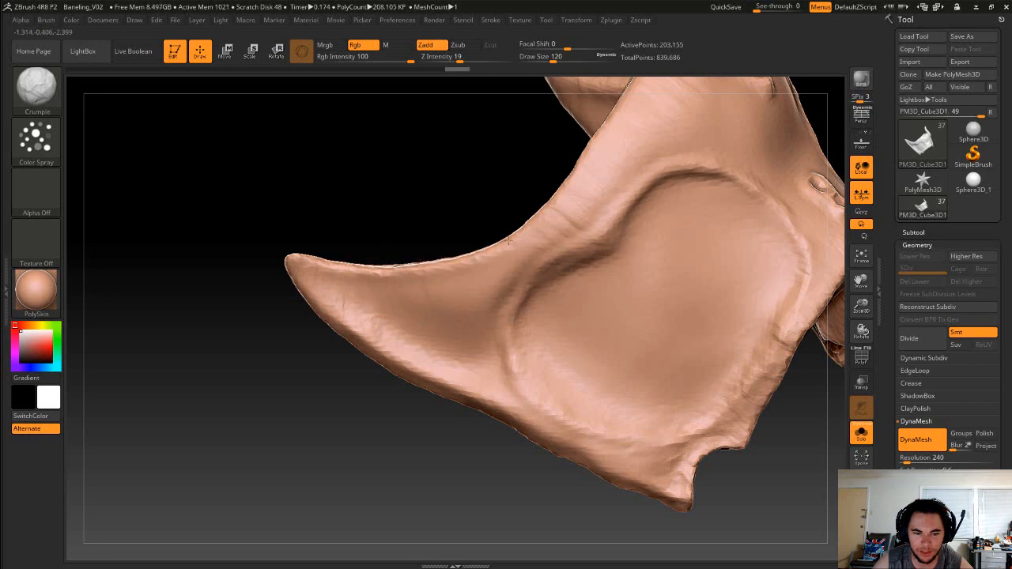
left_click_drag(506, 237, 392, 293)
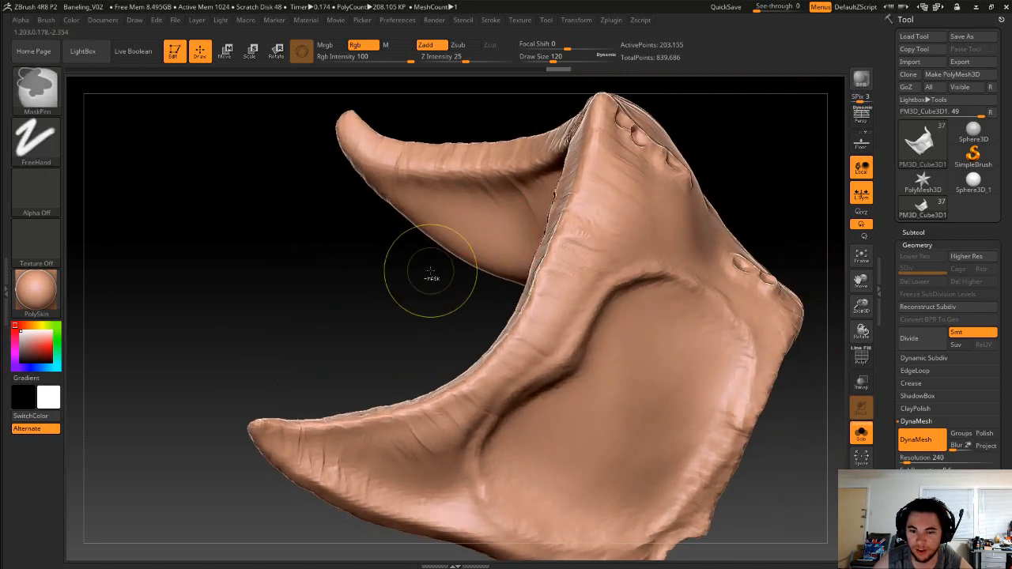
left_click_drag(431, 273, 522, 360)
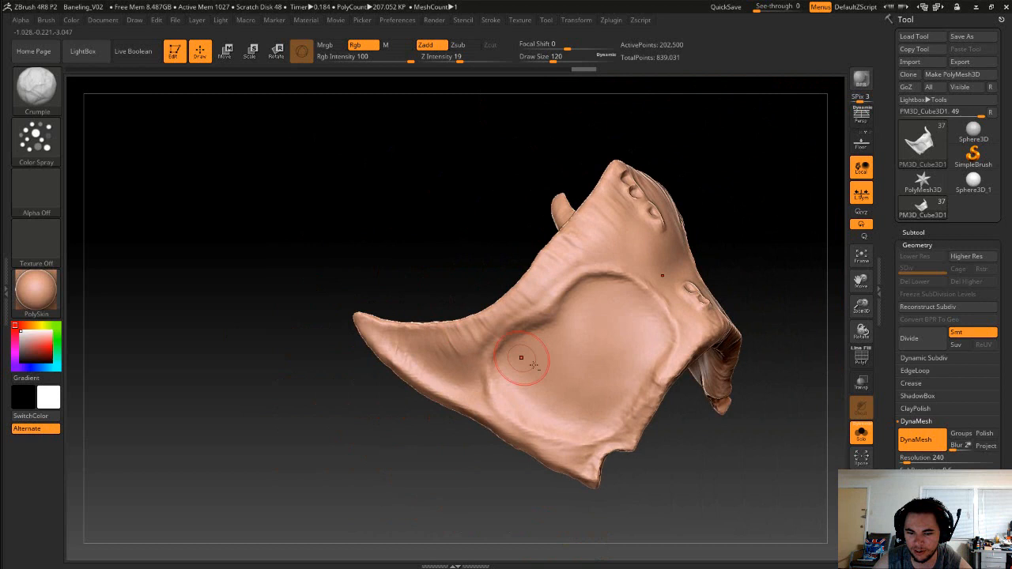
left_click_drag(521, 358, 647, 346)
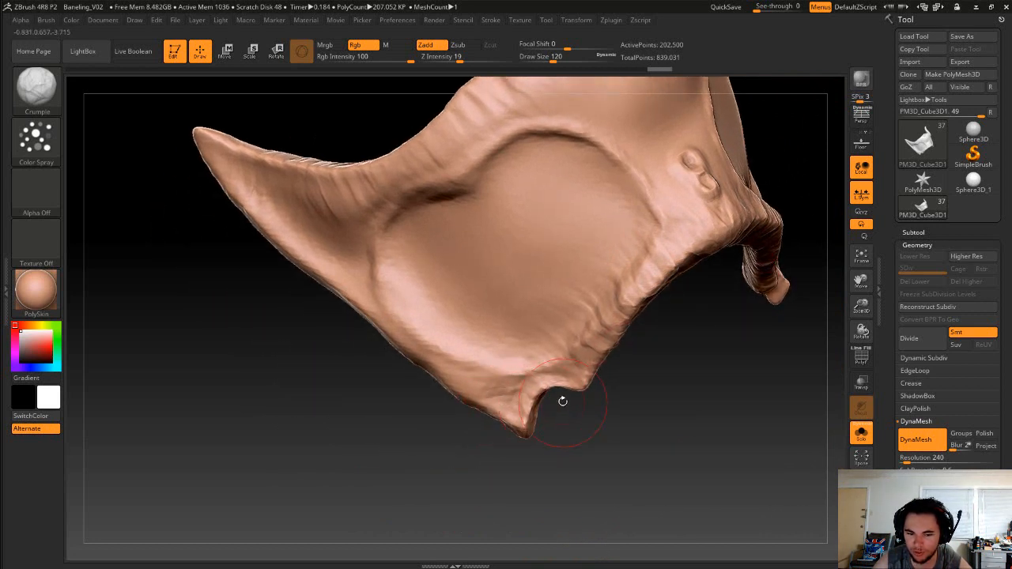
left_click_drag(563, 401, 651, 393)
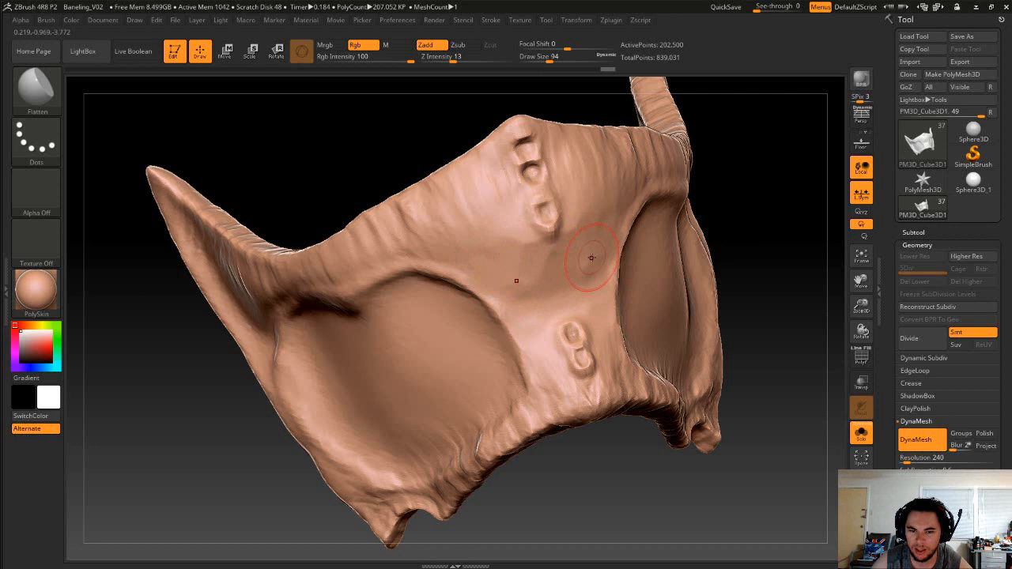
mouse_move(526, 263)
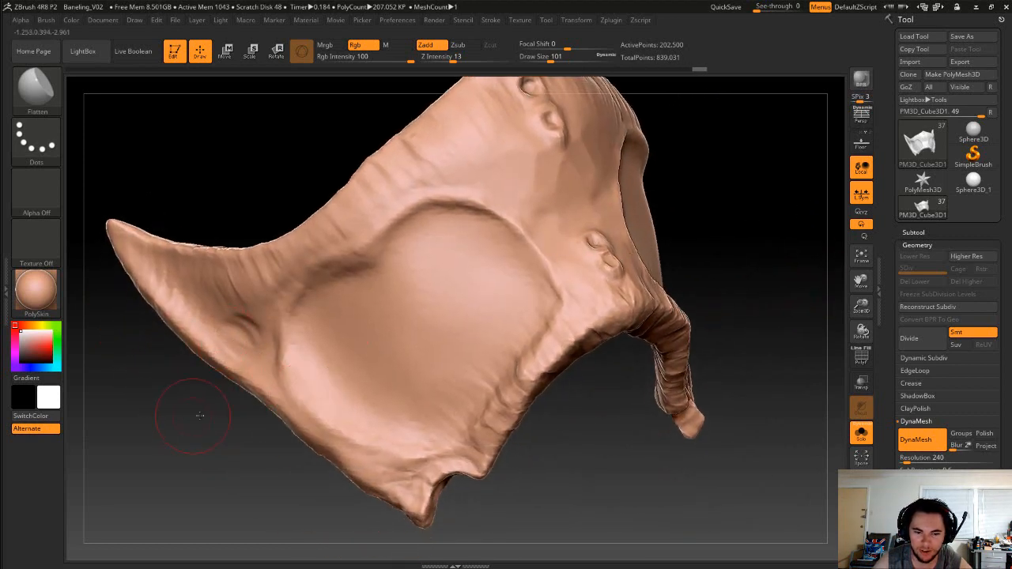
Flatten the plate's outer surface, then rotate to work its back and front
left_click_drag(200, 415, 428, 340)
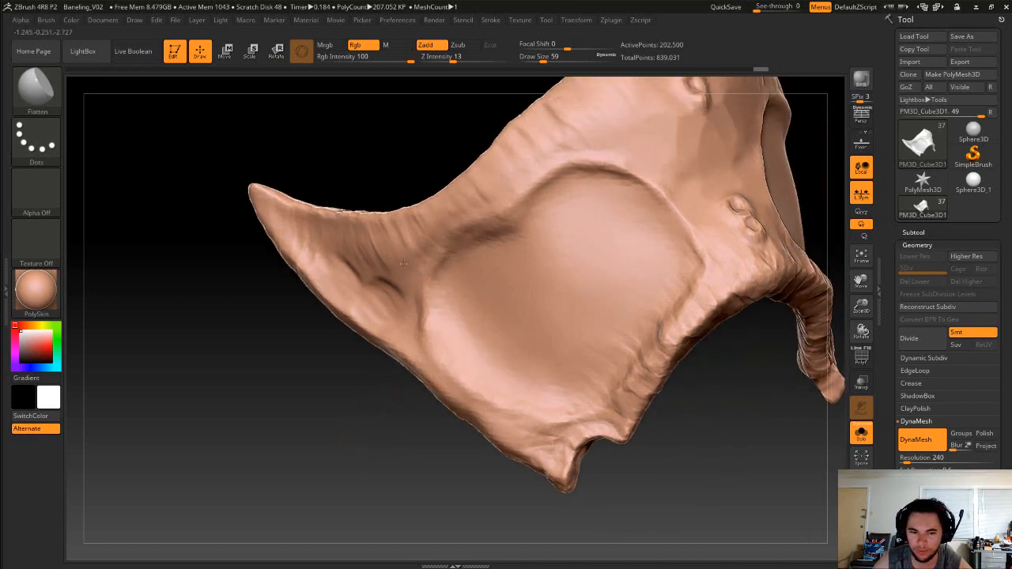
left_click_drag(404, 265, 188, 433)
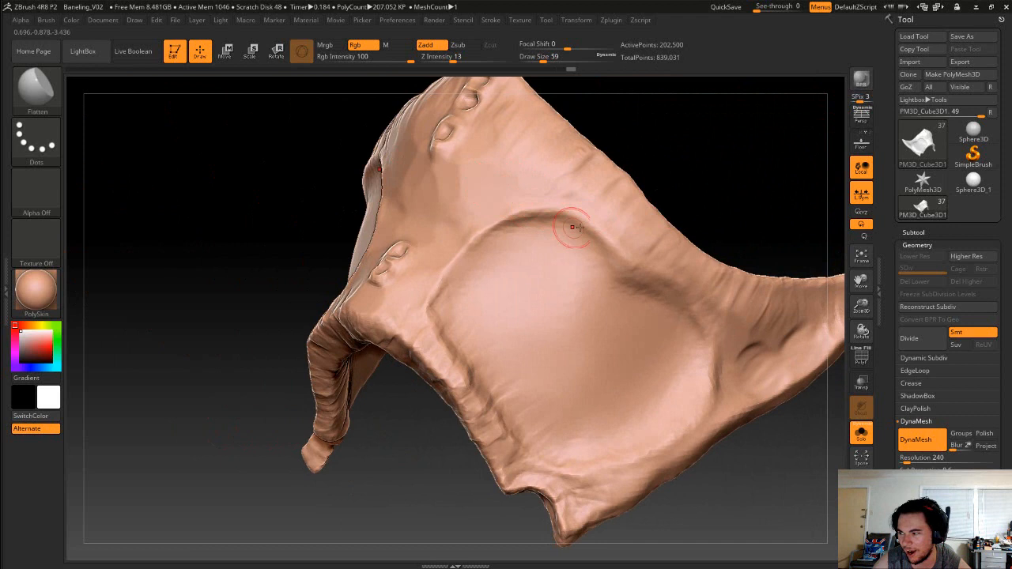
left_click_drag(574, 228, 693, 190)
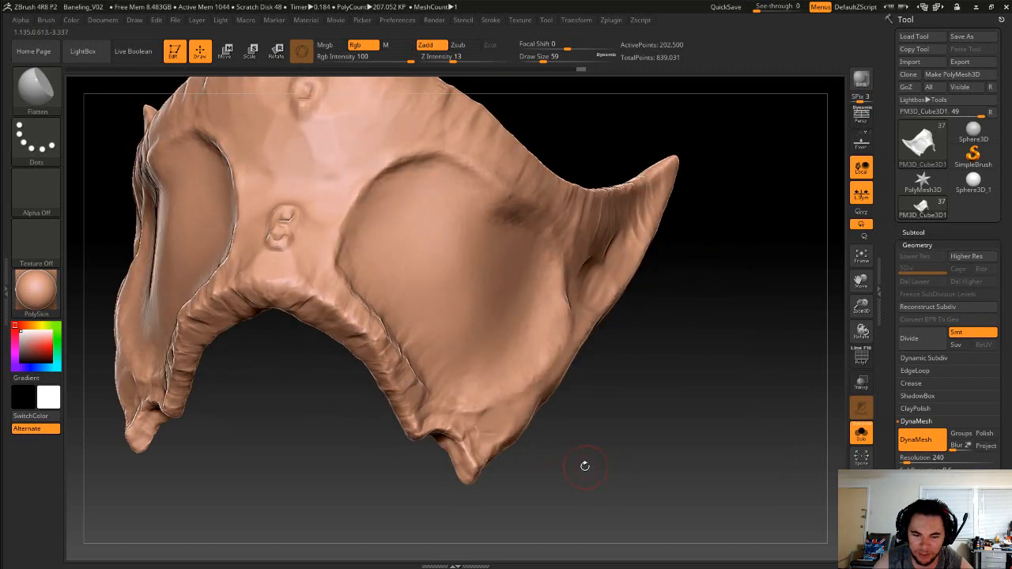
left_click_drag(585, 466, 609, 455)
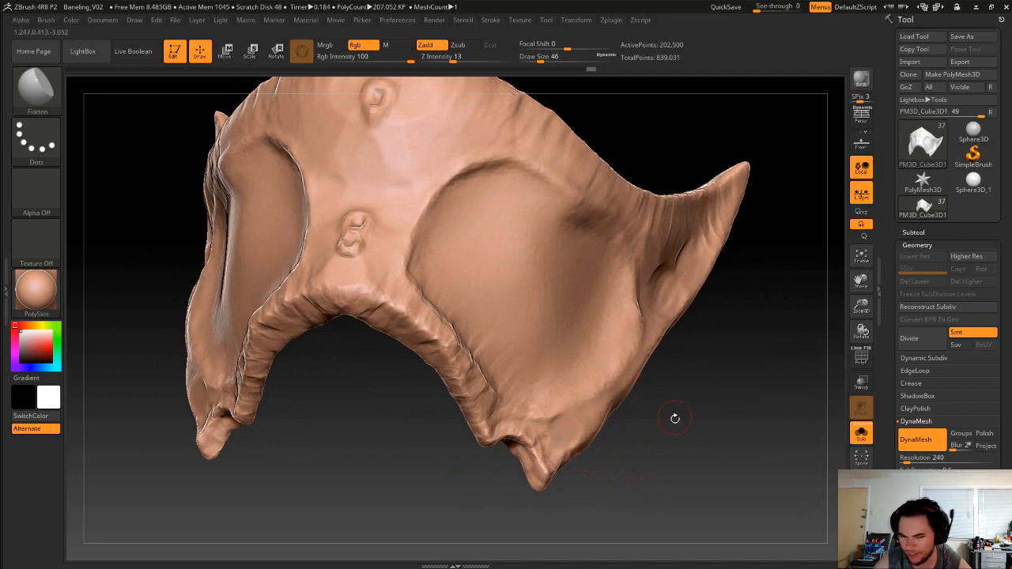
left_click_drag(674, 418, 634, 412)
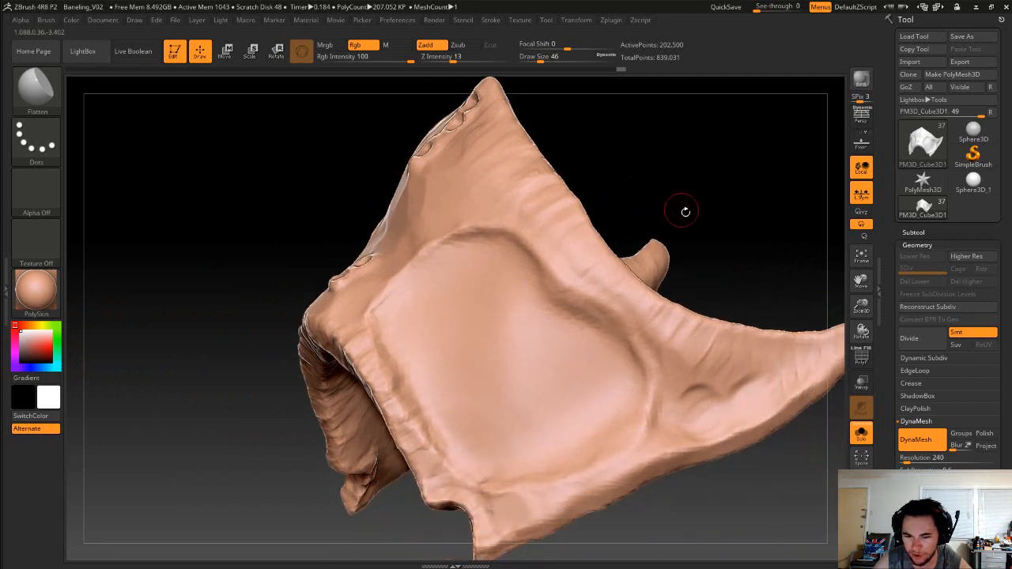
Finish flattening the head plate and inspect the soloed PM3D_Cube3D2 plate
left_click_drag(685, 212, 652, 354)
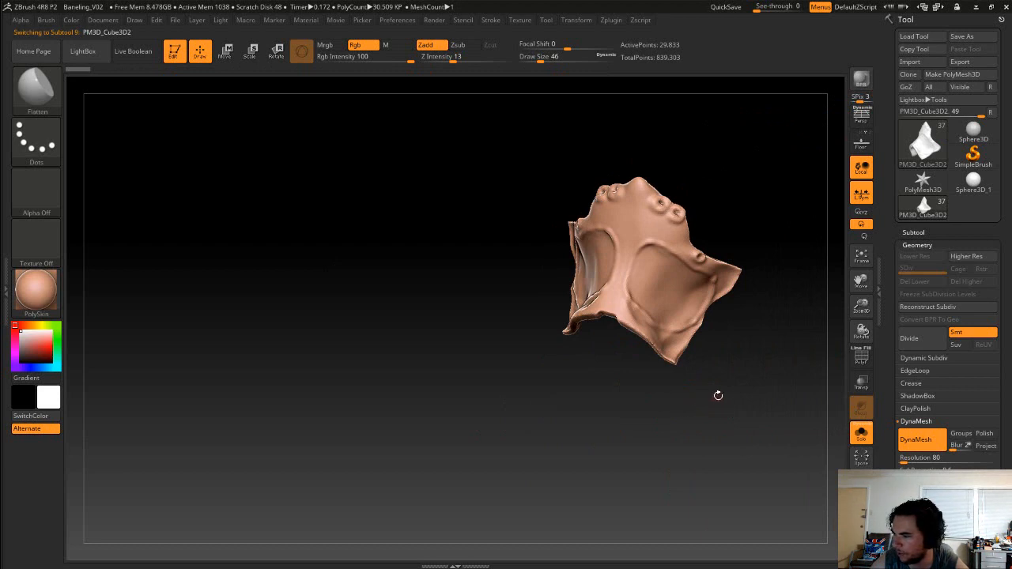
left_click_drag(718, 396, 702, 391)
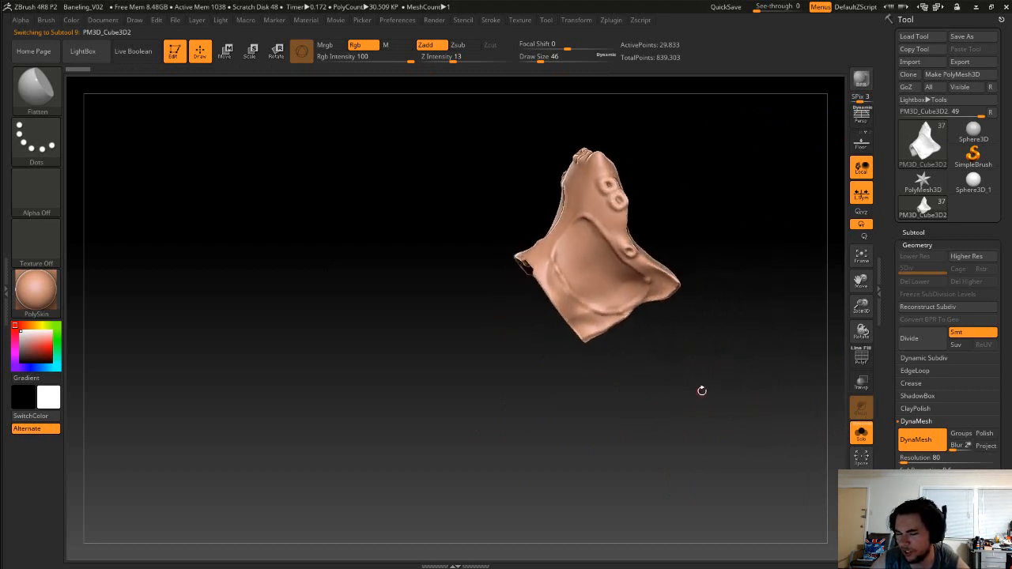
Zoom in close on the PM3D_Cube3D2 plate and orbit around it
left_click_drag(702, 391, 737, 145)
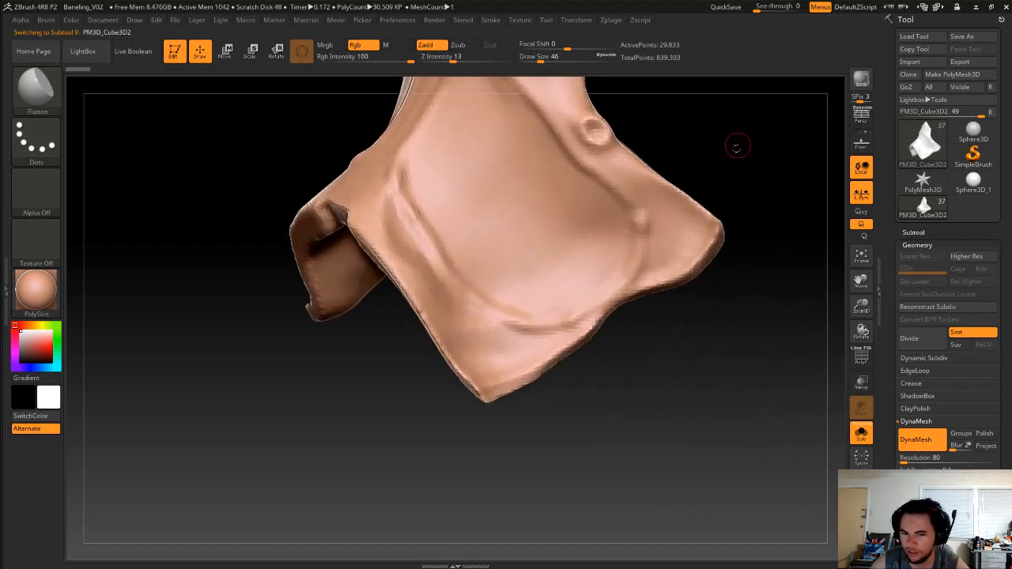
left_click_drag(737, 146, 639, 241)
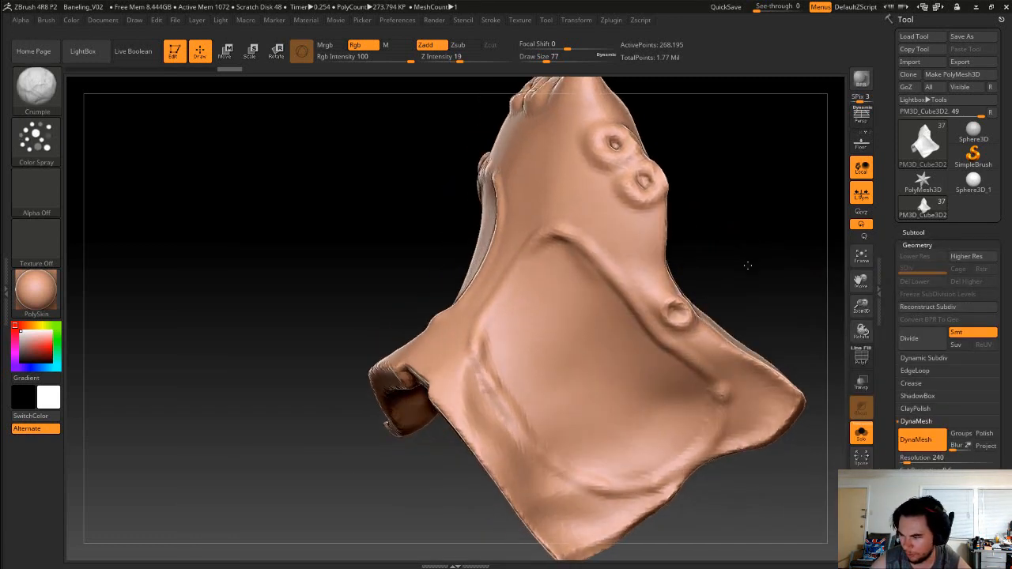
Sculpt crumpled pore rings and creases around the PM3D_Cube3D2 plate's round bumps
left_click_drag(748, 265, 766, 334)
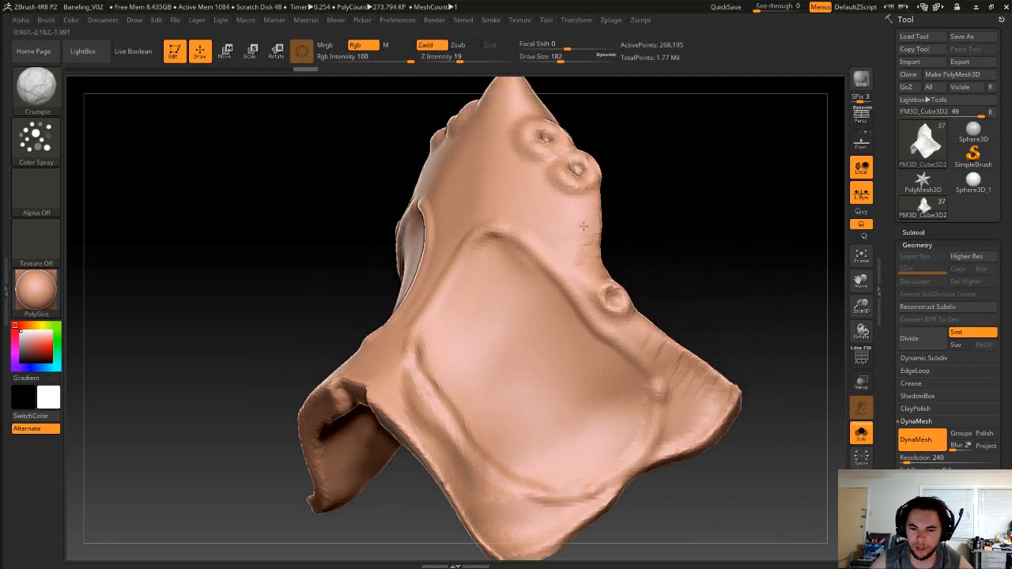
left_click_drag(586, 230, 577, 197)
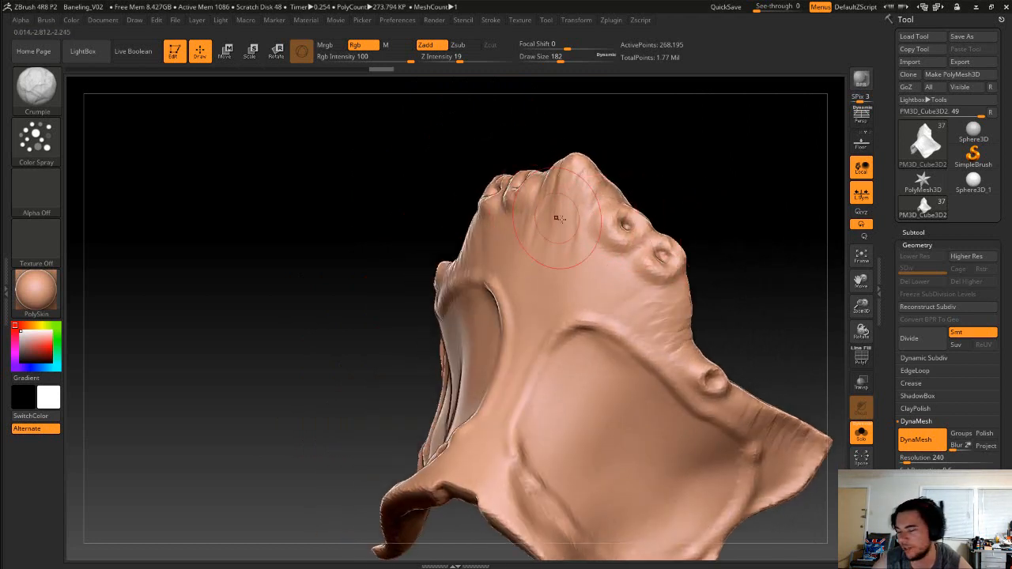
left_click_drag(558, 217, 565, 224)
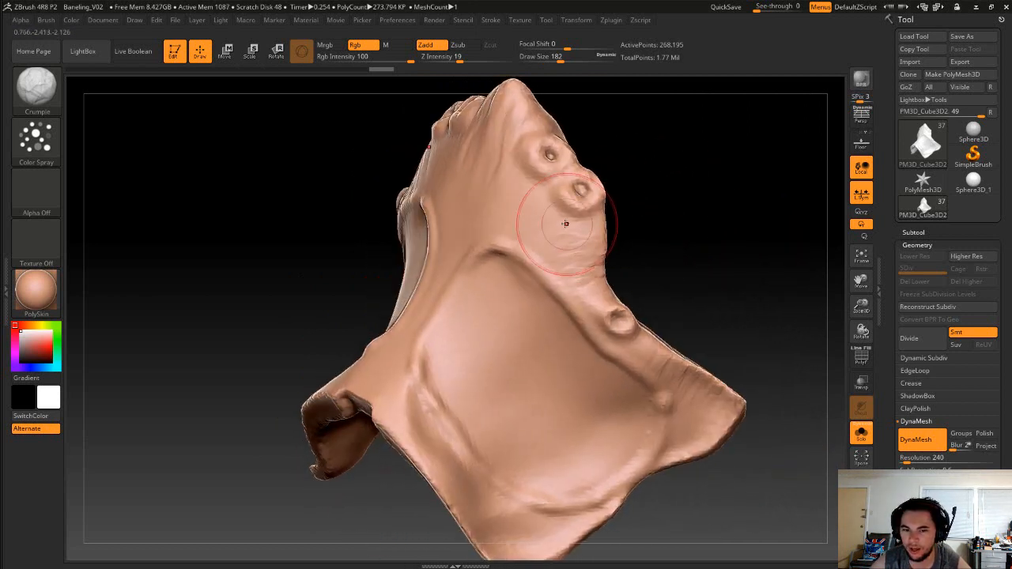
left_click_drag(565, 224, 726, 205)
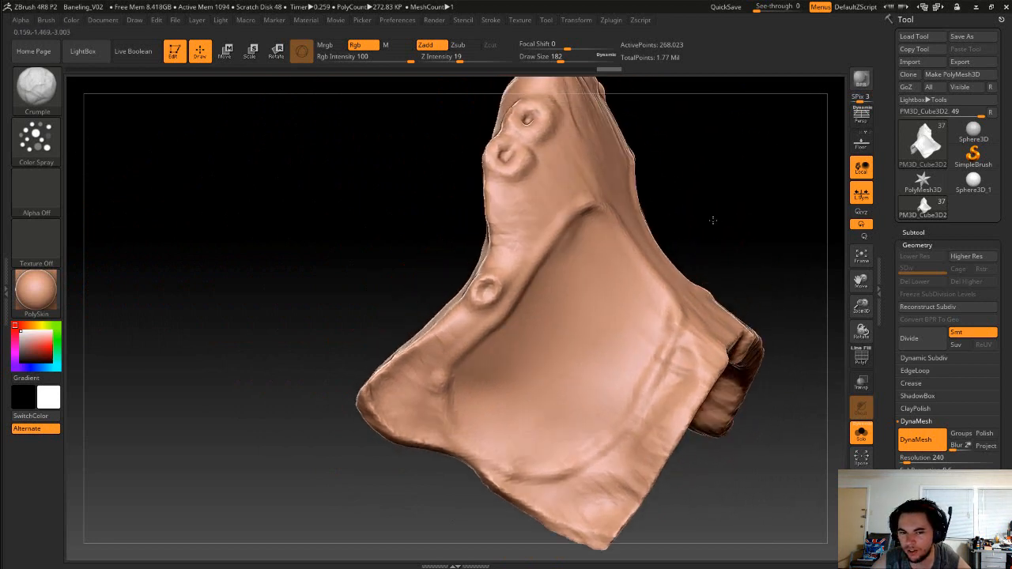
Turn the PM3D_Cube3D2 plate and sculpt raised ridges across its surface
left_click_drag(712, 222, 526, 194)
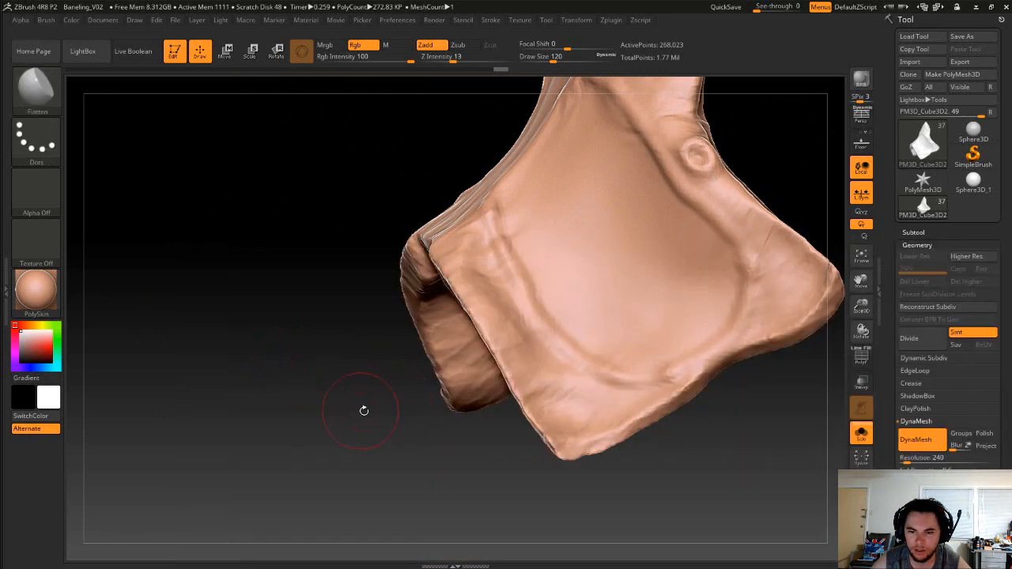
left_click_drag(364, 410, 686, 417)
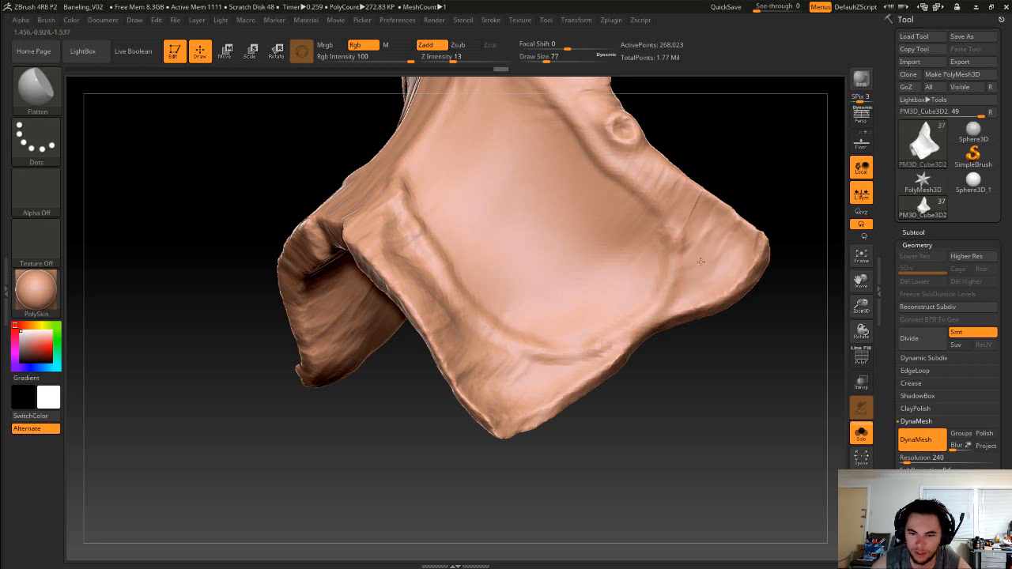
mouse_move(710, 261)
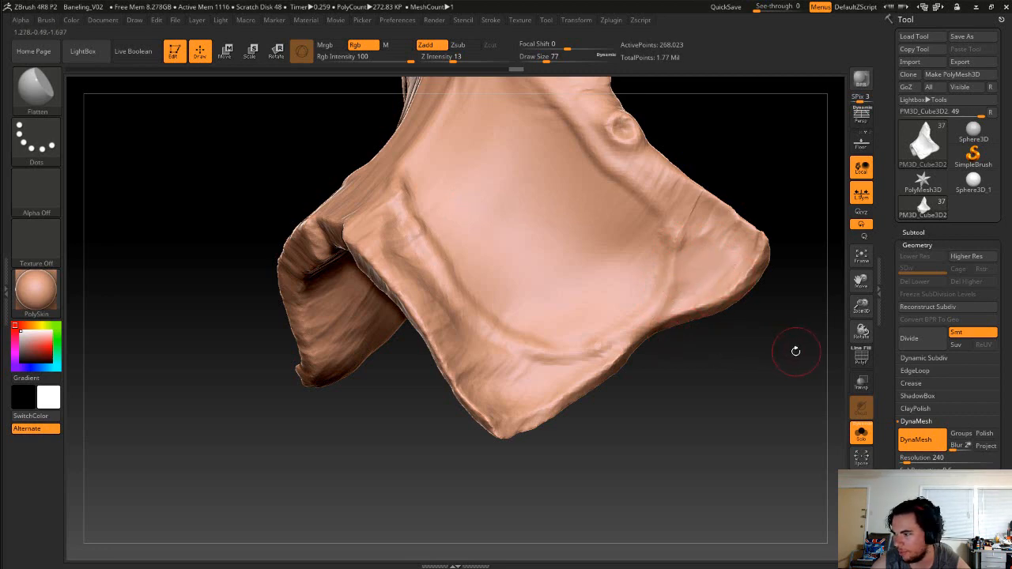
left_click_drag(796, 351, 710, 296)
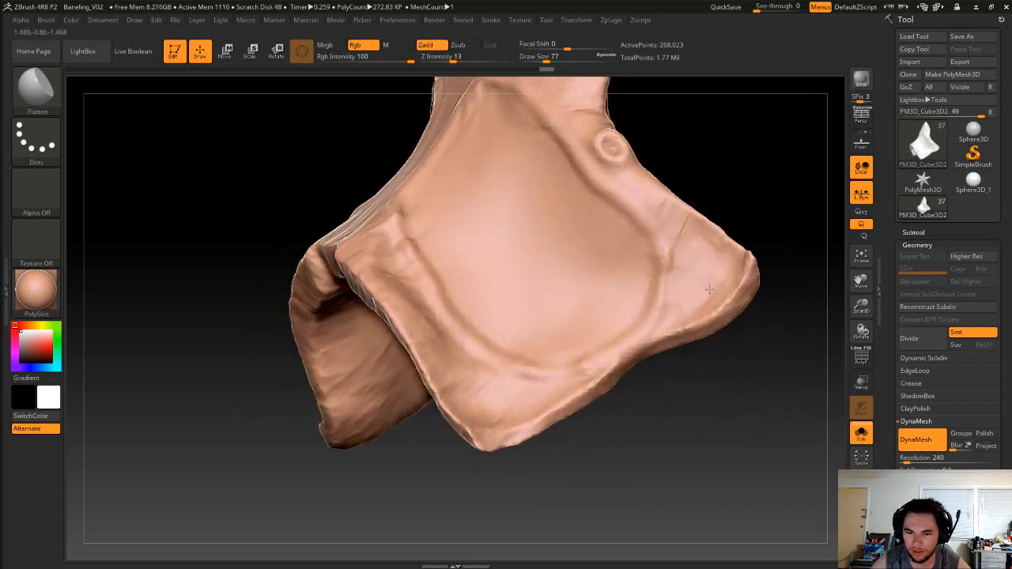
left_click_drag(708, 288, 502, 435)
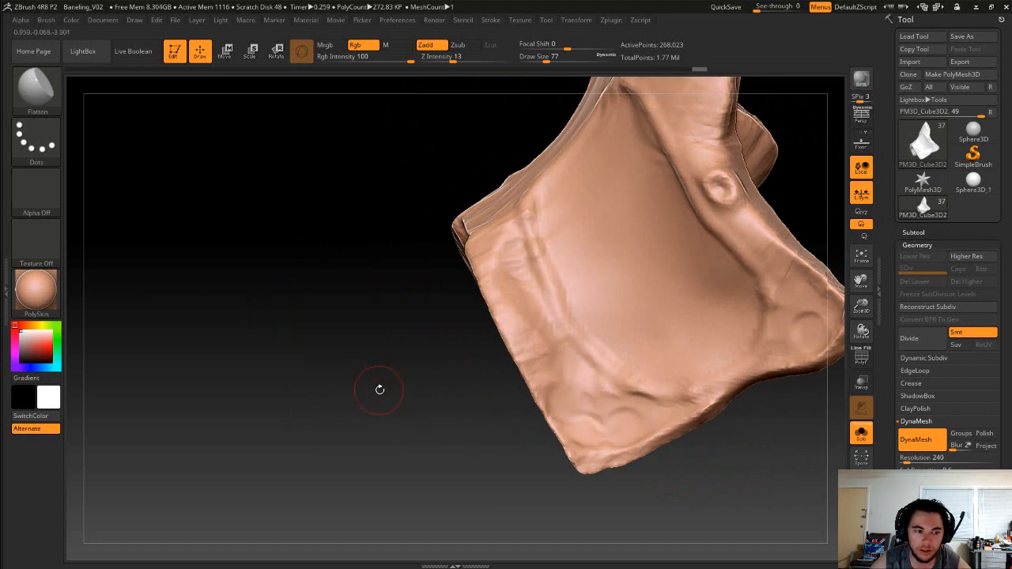
Sculpt rounded bump detail on the plate's folded edge and upper surface
left_click_drag(380, 390, 815, 332)
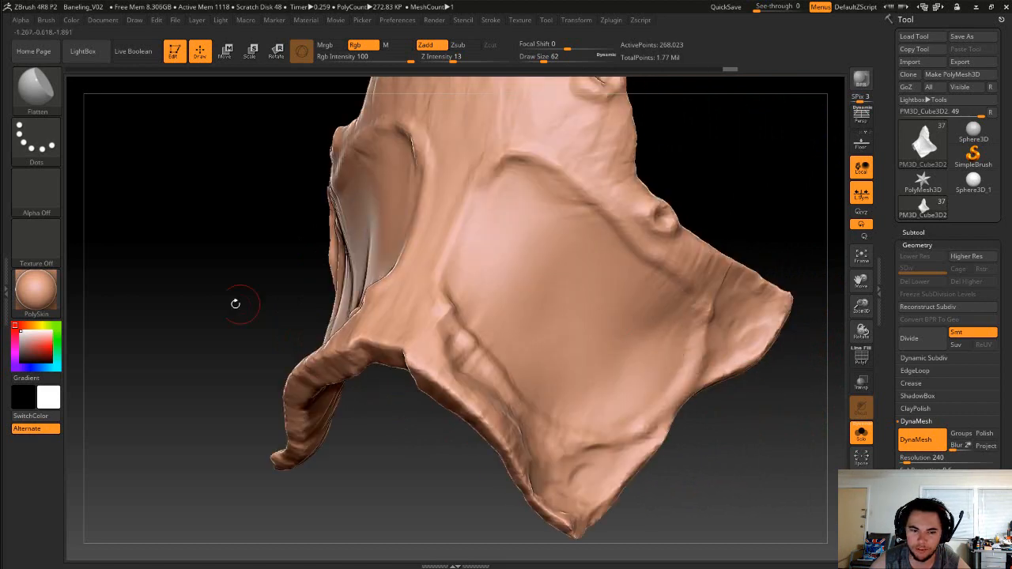
left_click_drag(237, 304, 503, 388)
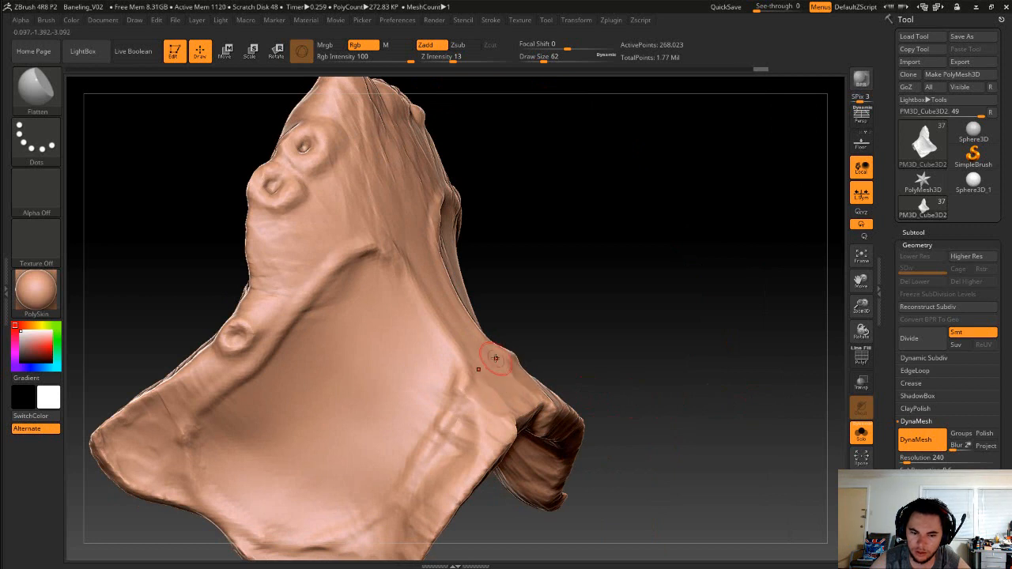
mouse_move(378, 192)
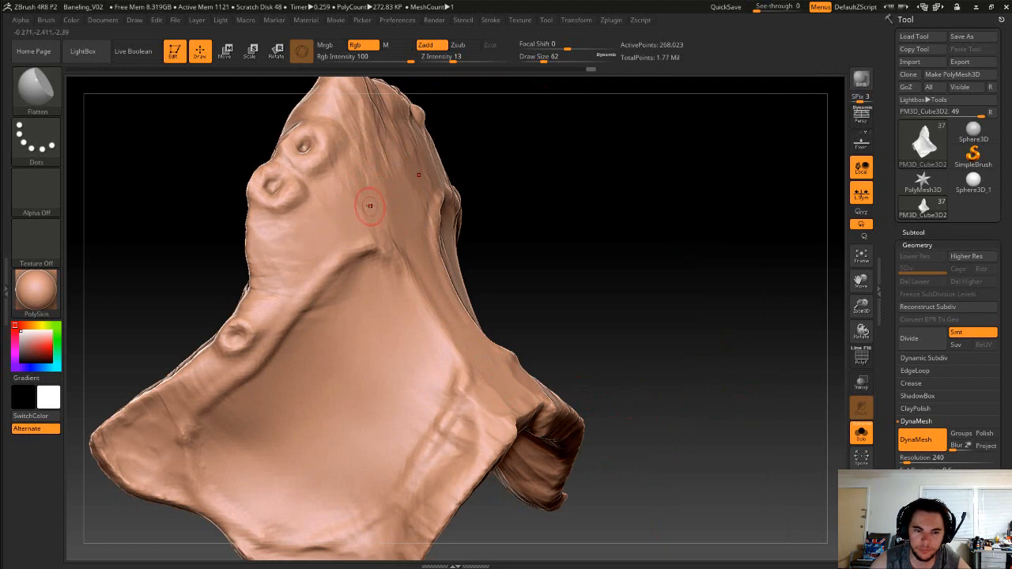
left_click_drag(370, 206, 522, 234)
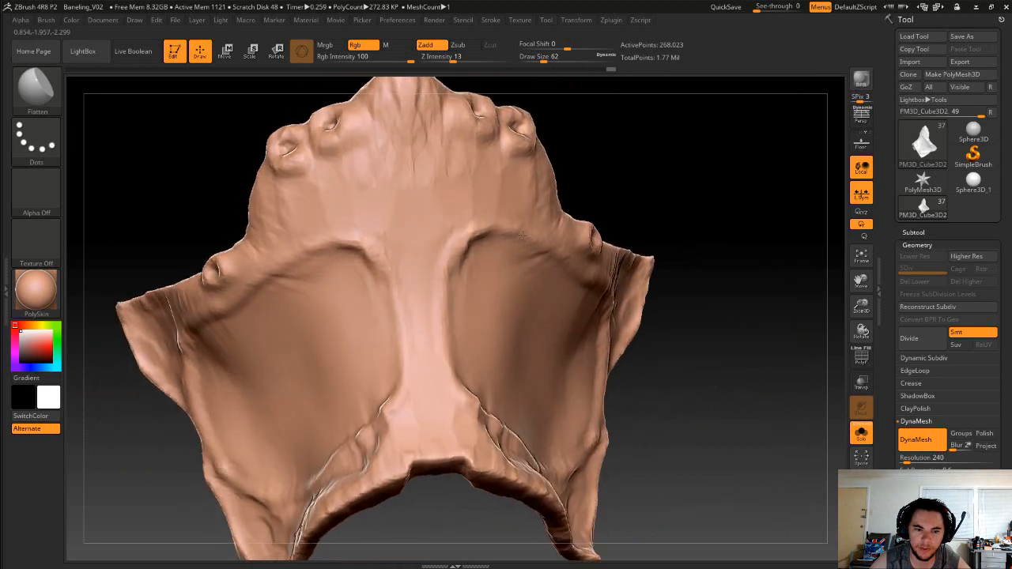
left_click_drag(522, 238, 616, 165)
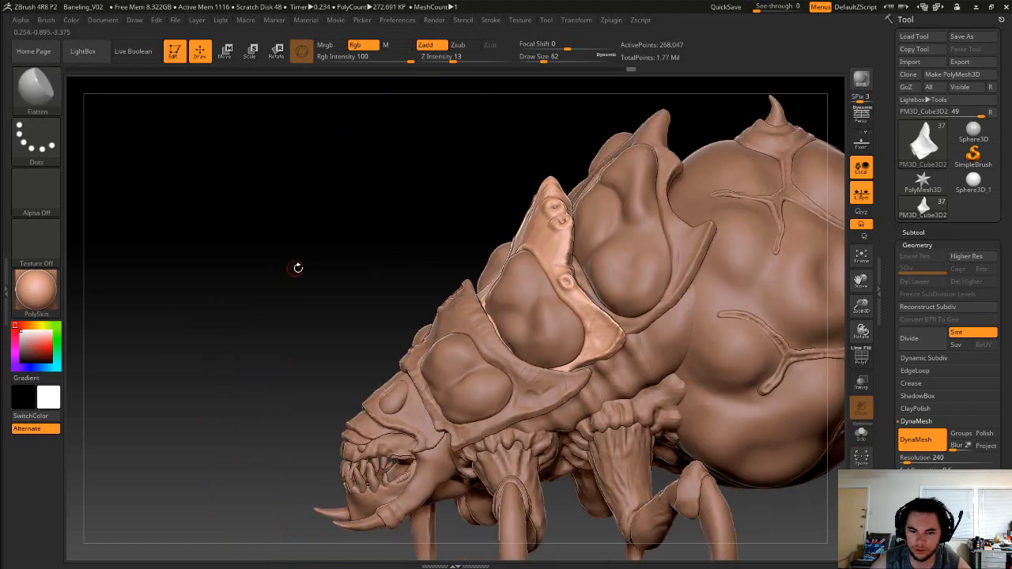
Orbit the full Baneling body and raise PM3D_Cube3D3's DynaMesh resolution to 288
left_click_drag(298, 268, 714, 304)
type("80")
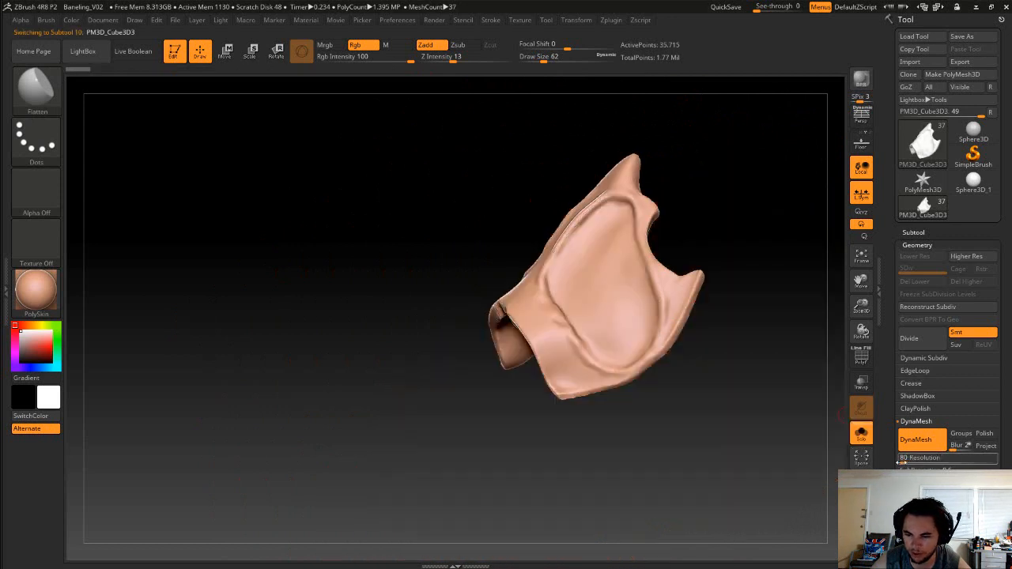
left_click_drag(922, 458, 957, 458)
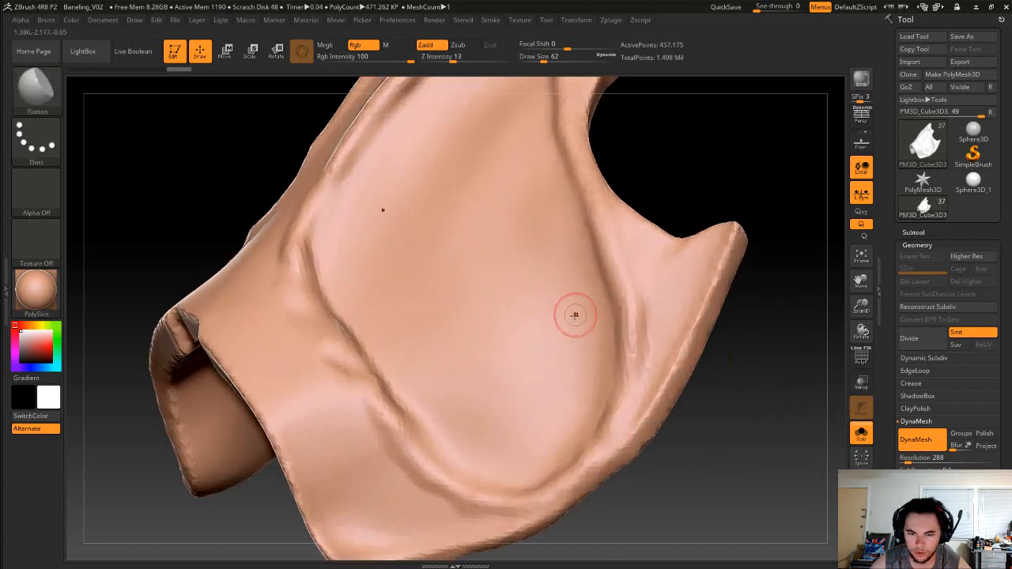
Pick the Crumple brush and add crumpled folds along the PM3D_Cube3D3 plate's rim
left_click(36, 91)
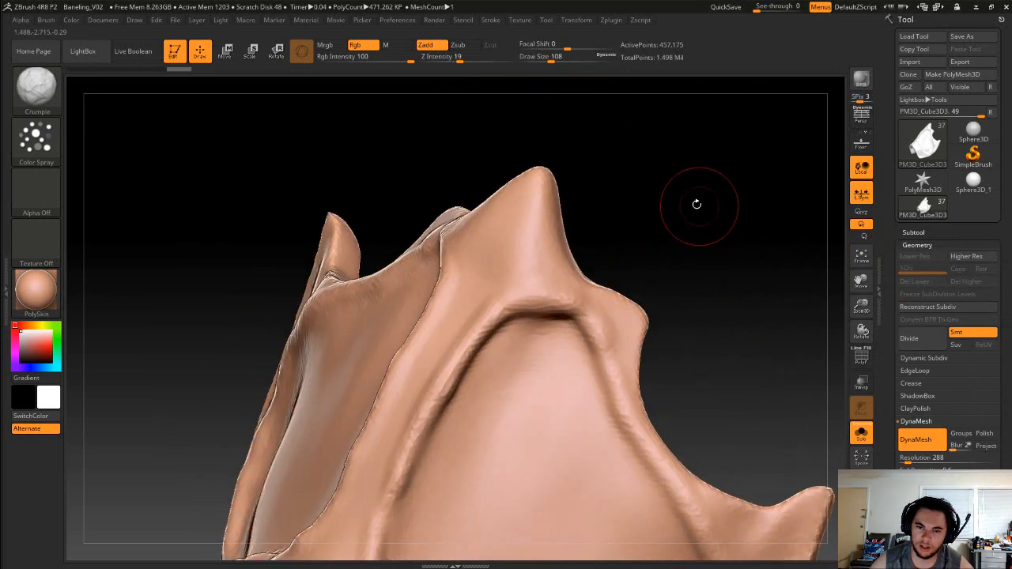
left_click_drag(696, 205, 569, 245)
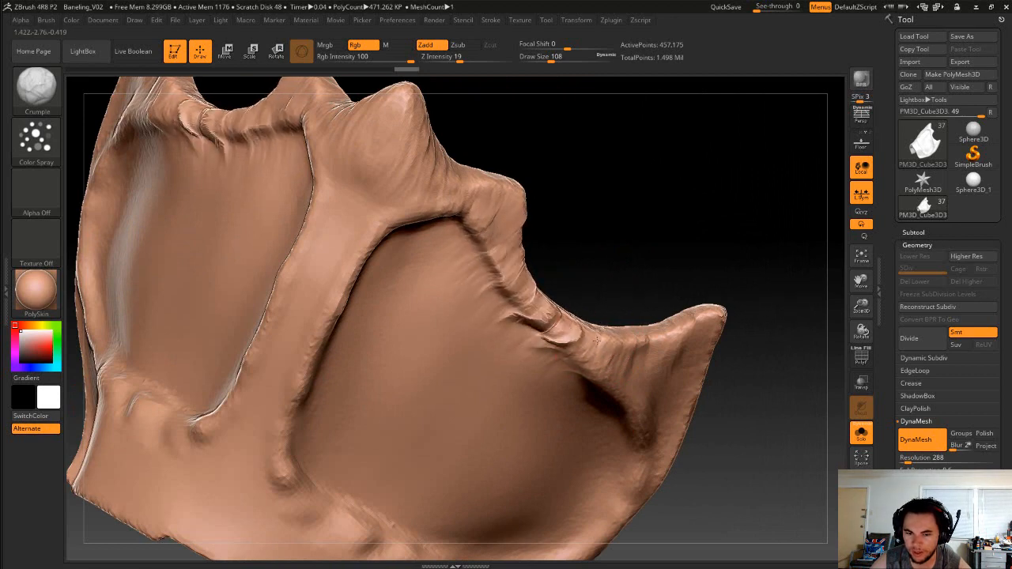
left_click_drag(598, 340, 701, 317)
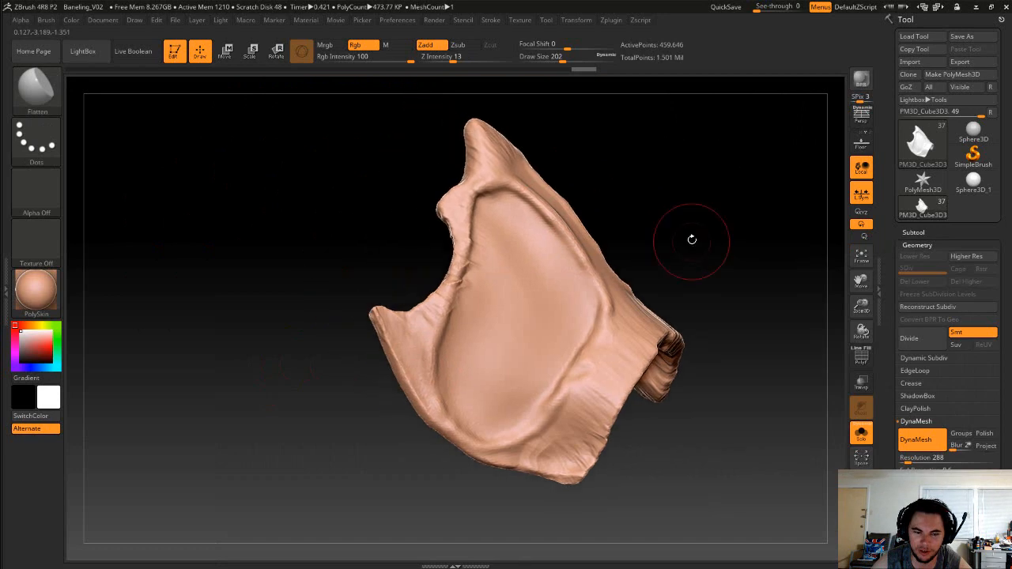
Smooth and sharpen the second plate's lower edge and its lower fold
left_click_drag(693, 241, 694, 259)
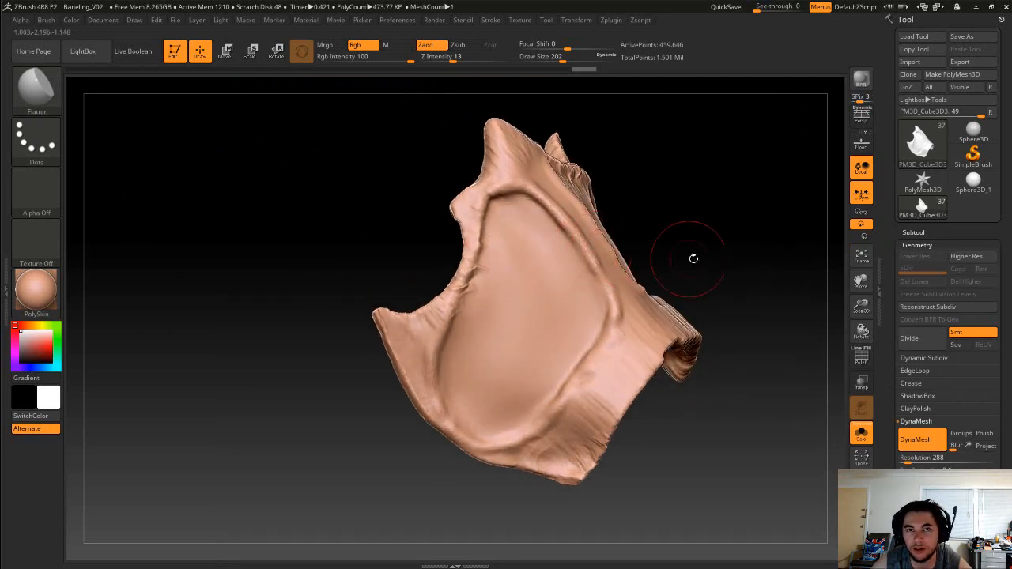
left_click_drag(693, 259, 666, 238)
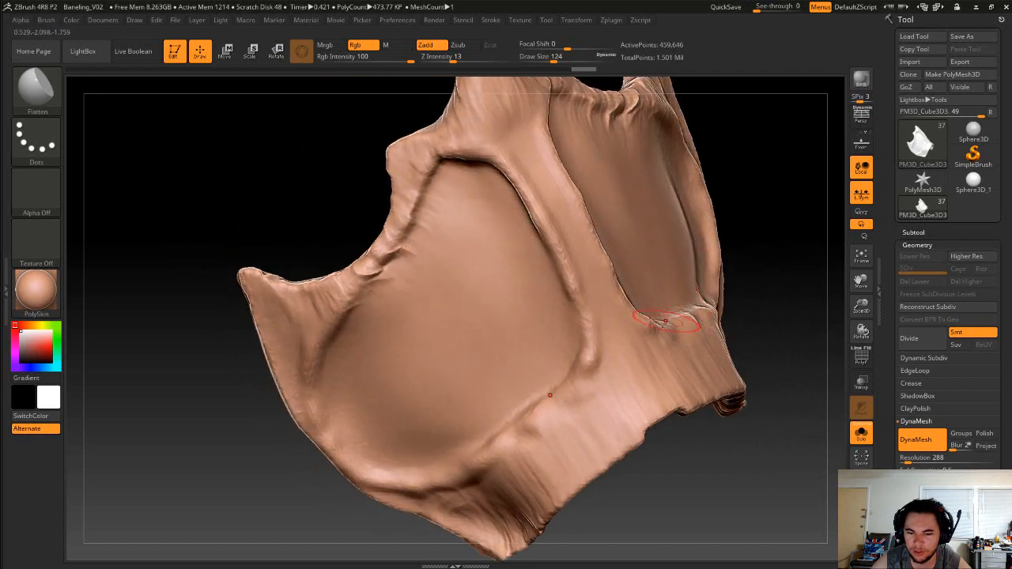
mouse_move(618, 354)
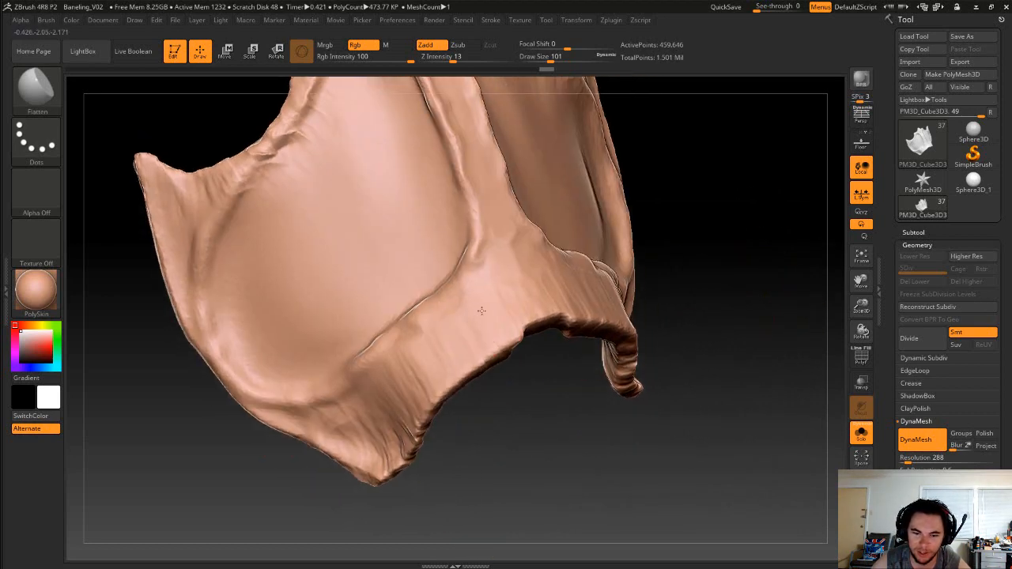
left_click_drag(481, 311, 751, 310)
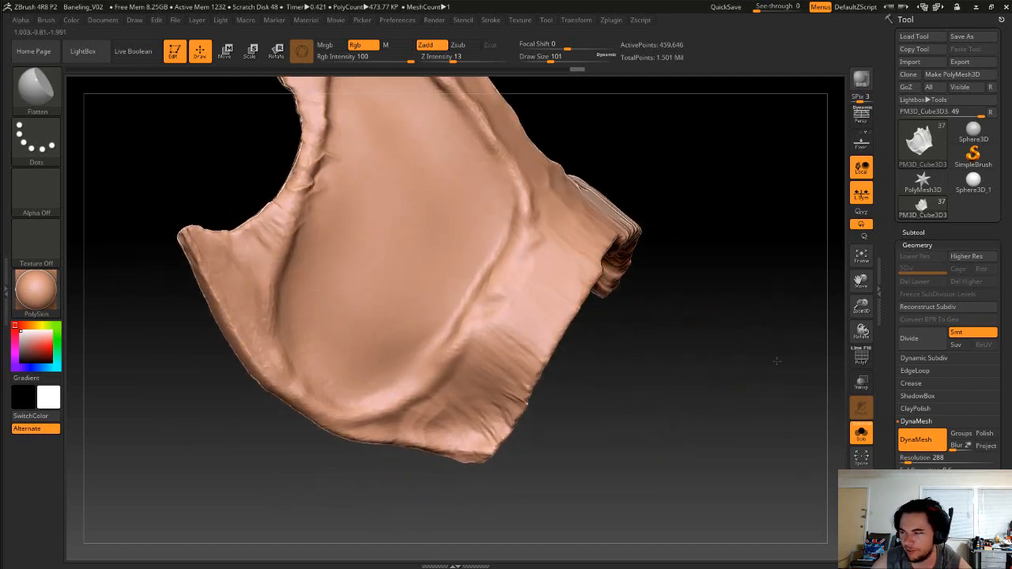
left_click_drag(777, 360, 529, 317)
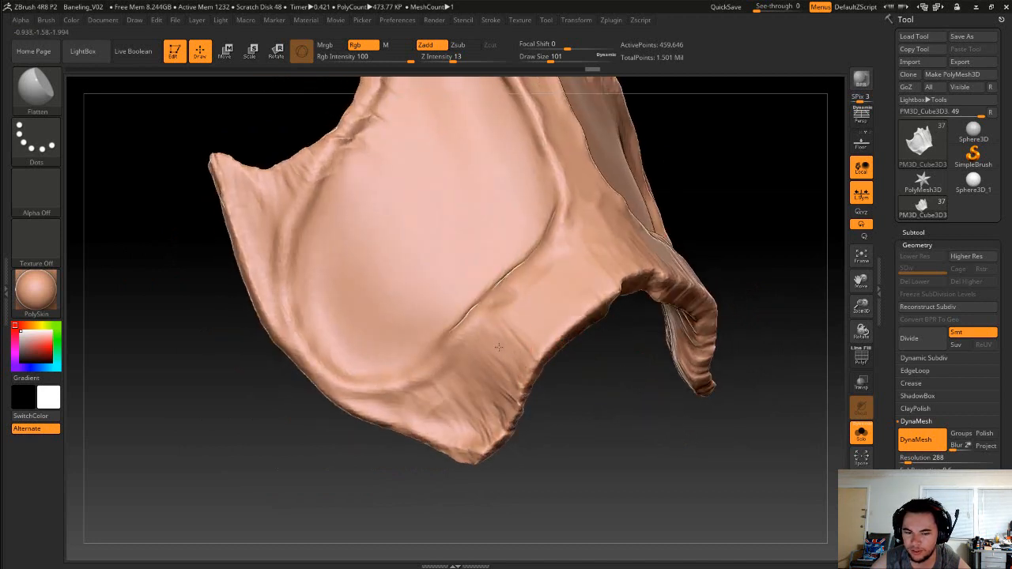
left_click_drag(498, 348, 554, 368)
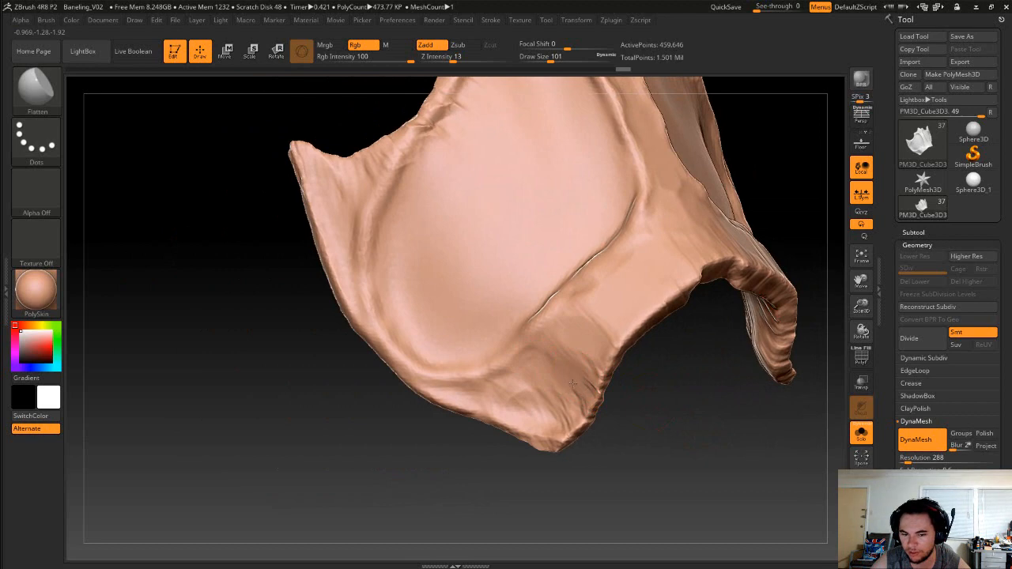
mouse_move(658, 386)
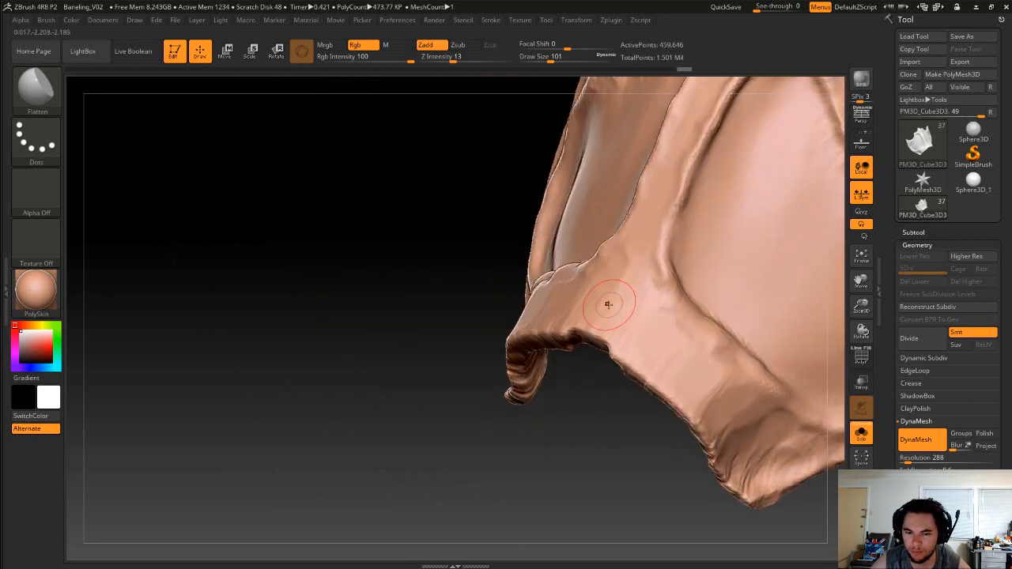
Sculpt the plate's side fold, then save the project as Baneling_V02
left_click_drag(609, 304, 578, 405)
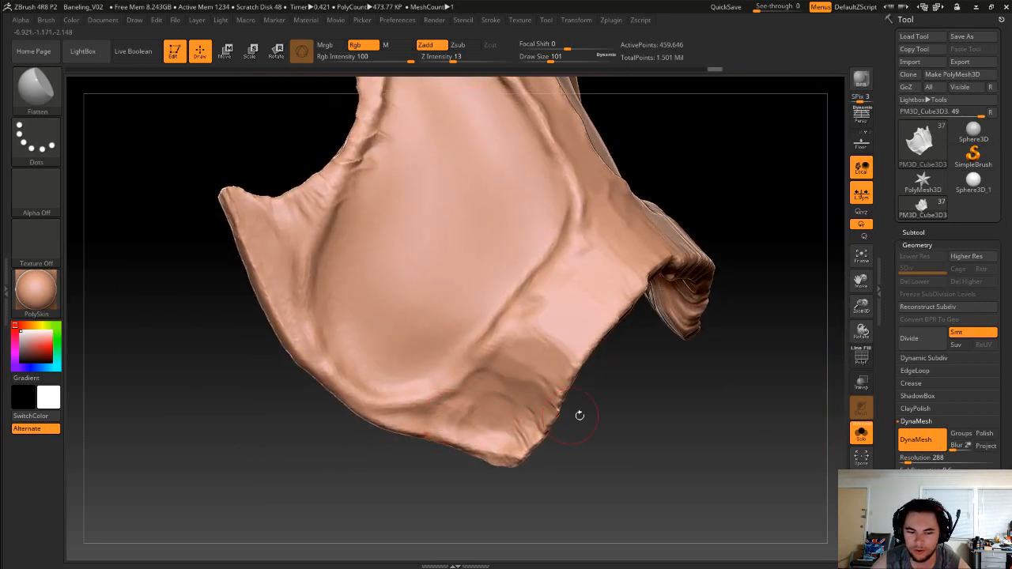
left_click_drag(580, 415, 429, 288)
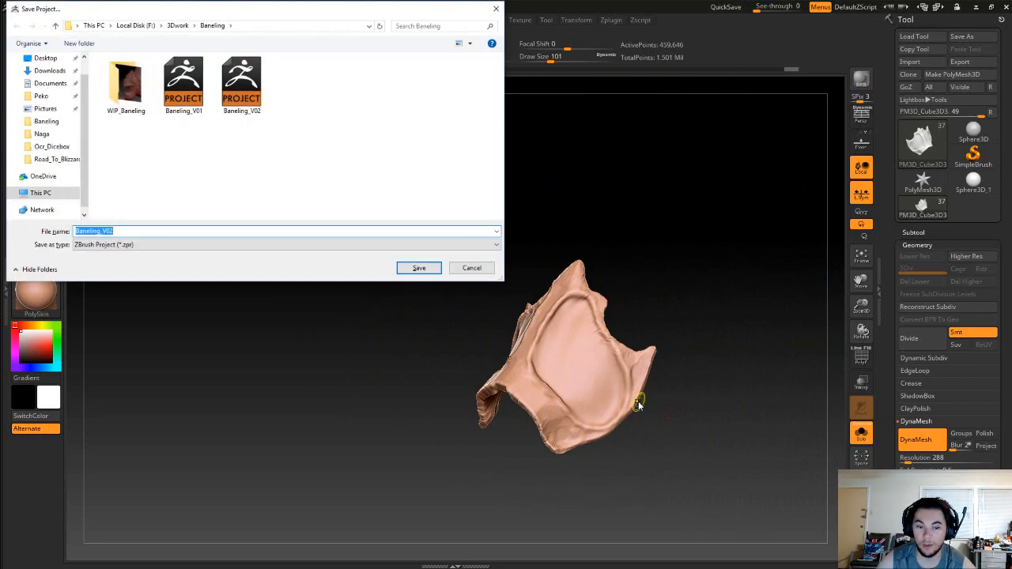
left_click(419, 267)
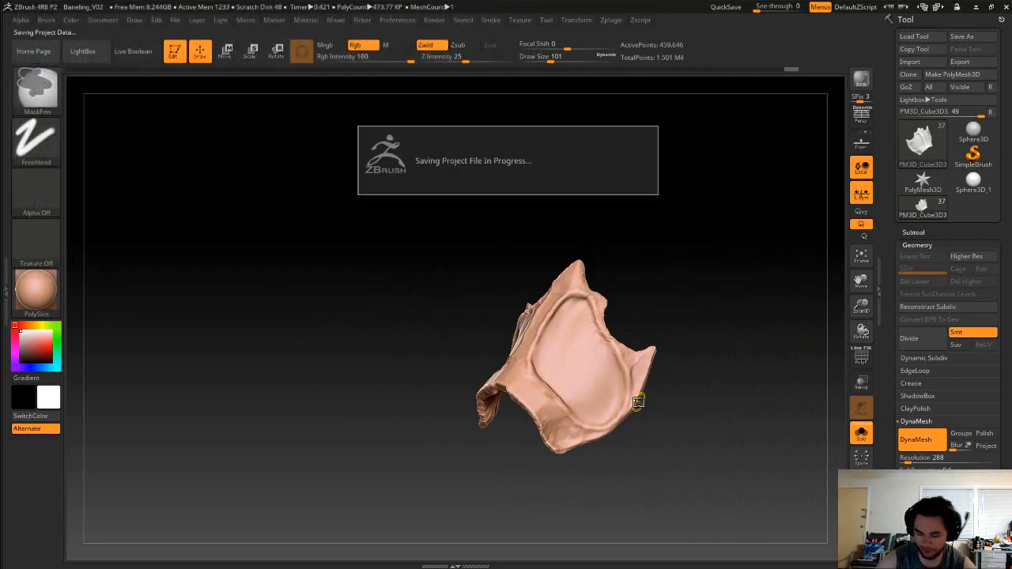